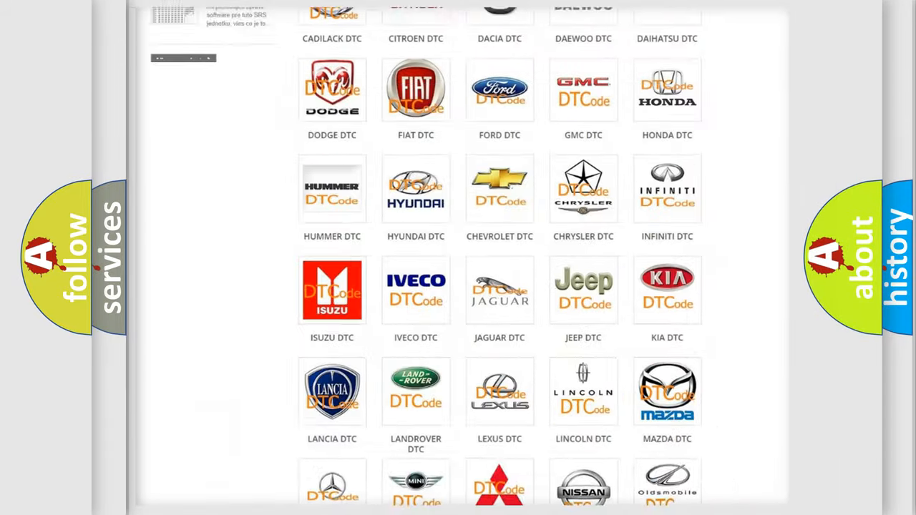
Go to the Ford DTC logo and browse down and back up its trouble-code subcategory list.
{"action": "scroll", "scroll_direction": "up", "scroll_amount": 3}
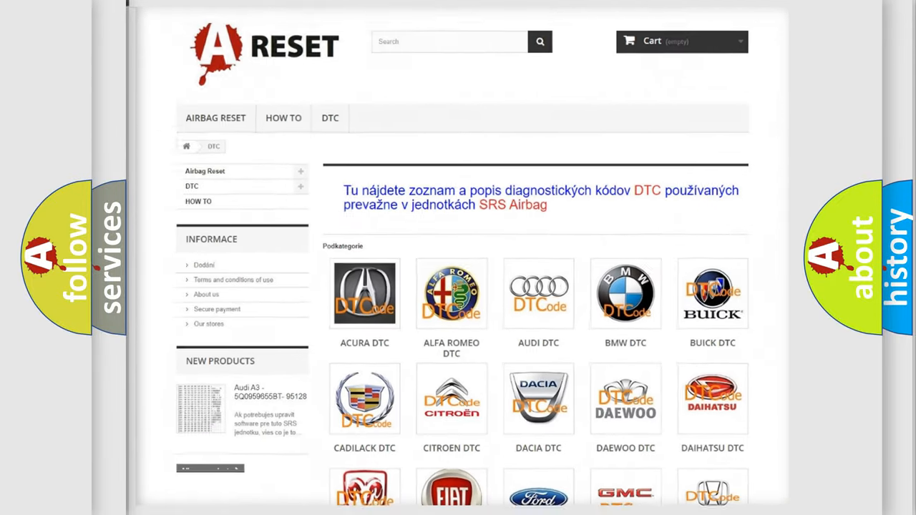
{"action": "scroll", "scroll_direction": "down", "scroll_amount": 3}
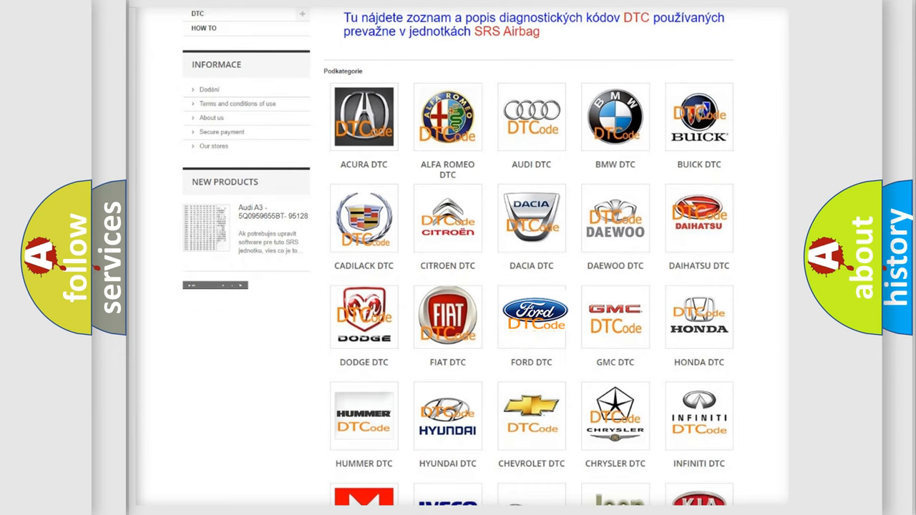
{"action": "left_click", "coordinate": [530, 316]}
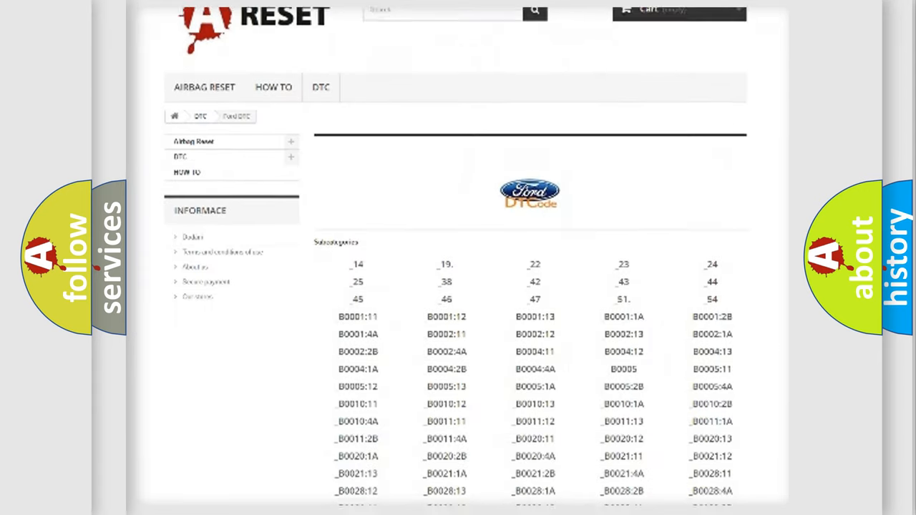
{"action": "scroll", "scroll_direction": "down", "scroll_amount": 3}
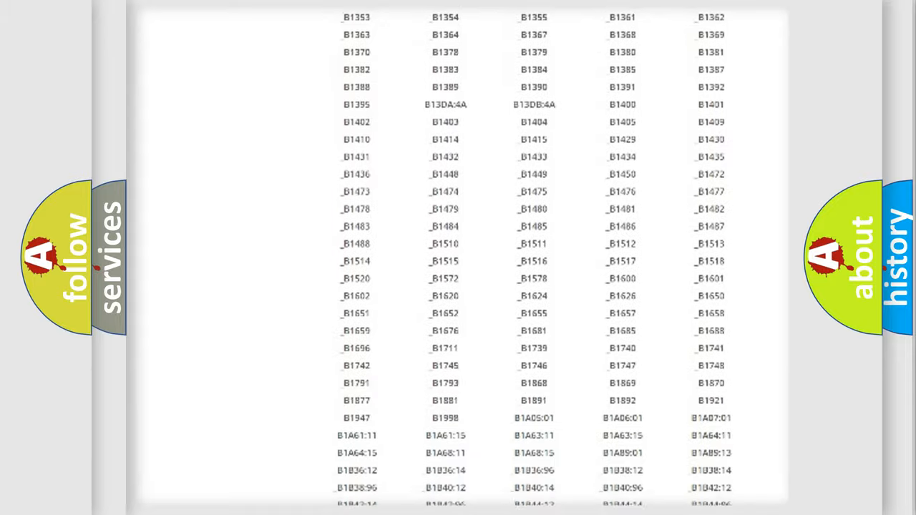
{"action": "scroll", "scroll_direction": "up", "scroll_amount": 3}
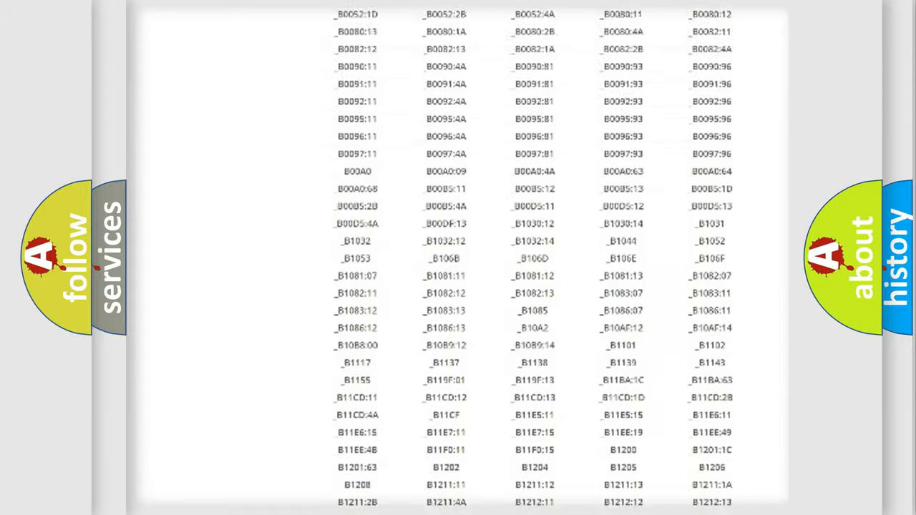
{"action": "scroll", "scroll_direction": "up", "scroll_amount": 3}
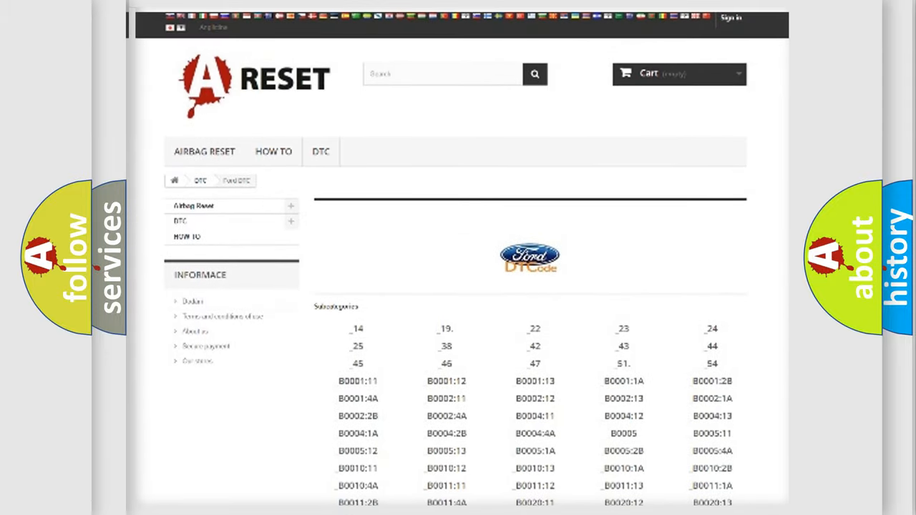